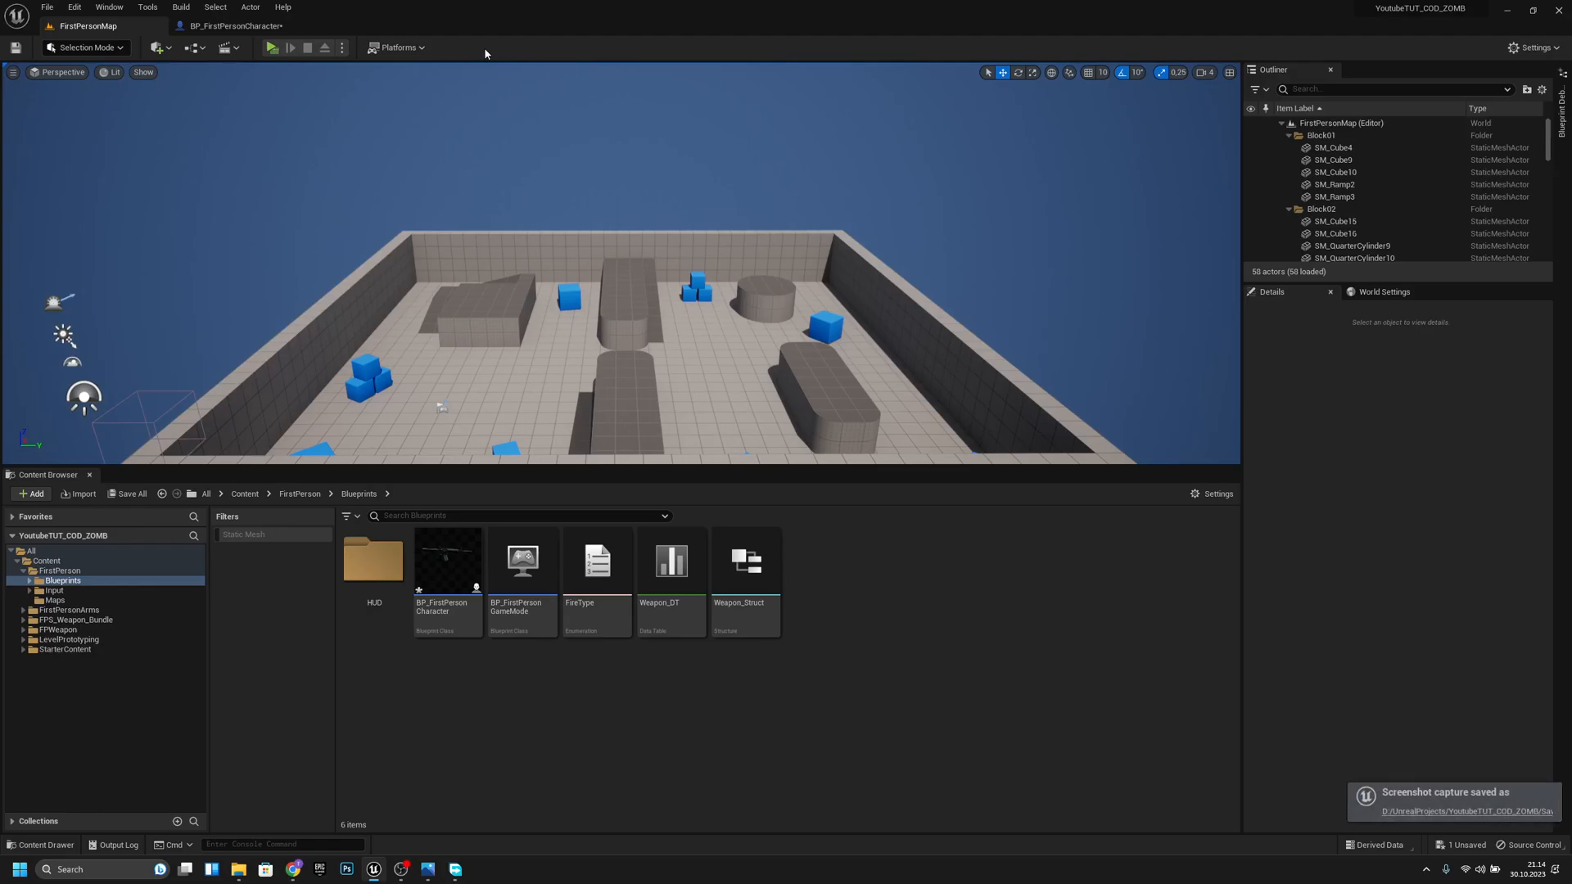
mouse_move(801, 727)
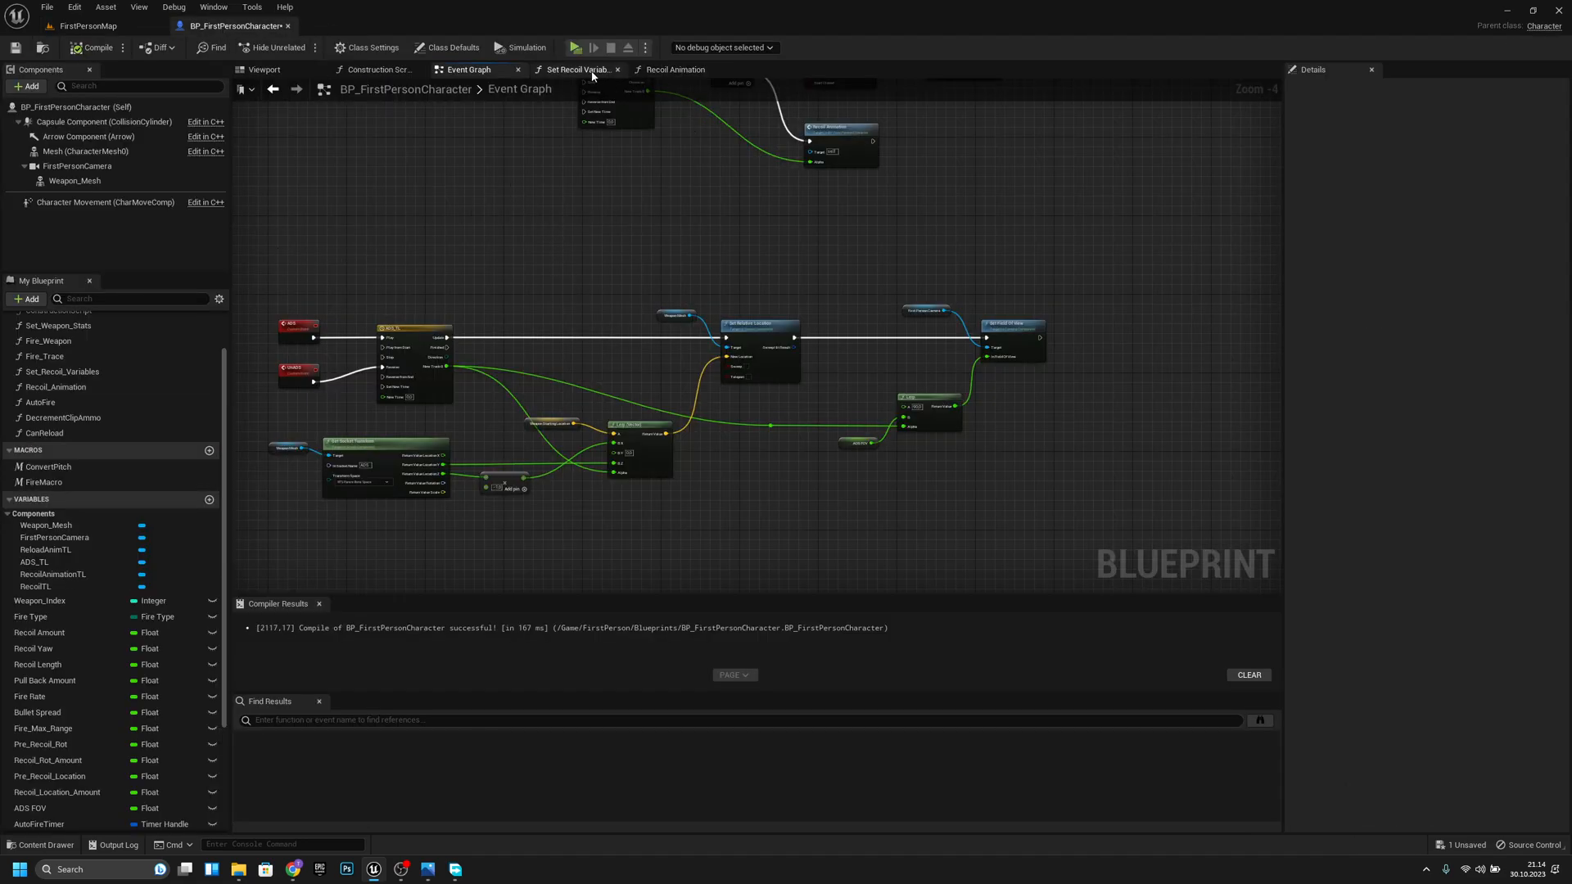
Show the existing Set Recoil Variables function graph of BP_FirstPersonCharacter
left_click(578, 69)
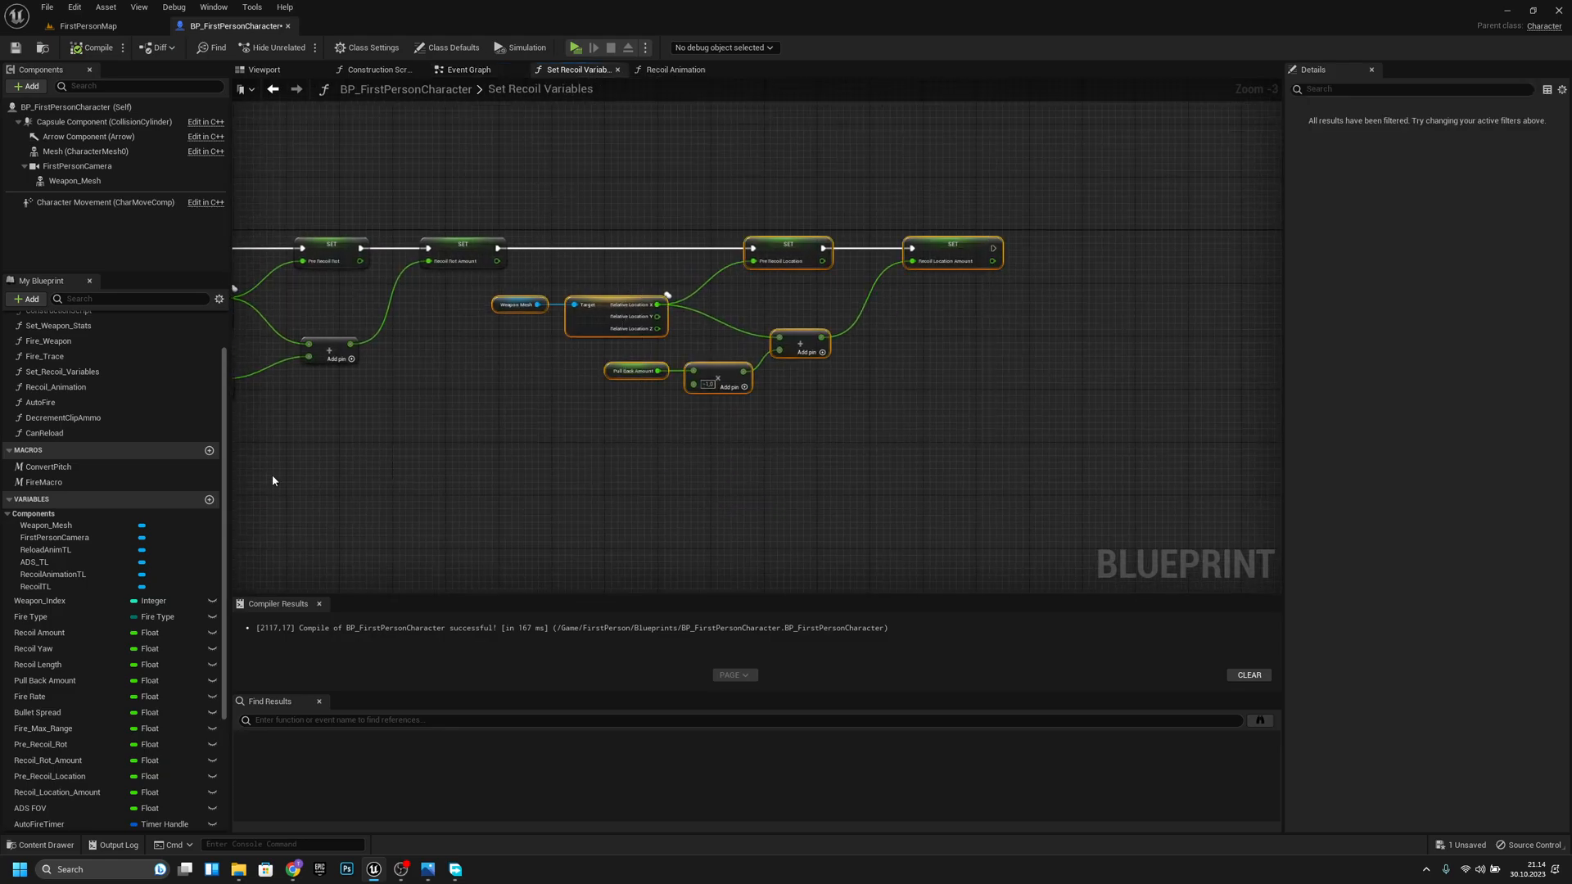
Create a new blueprint function named SetRecoilVariablesAfterADS
left_click(208, 355)
type("S")
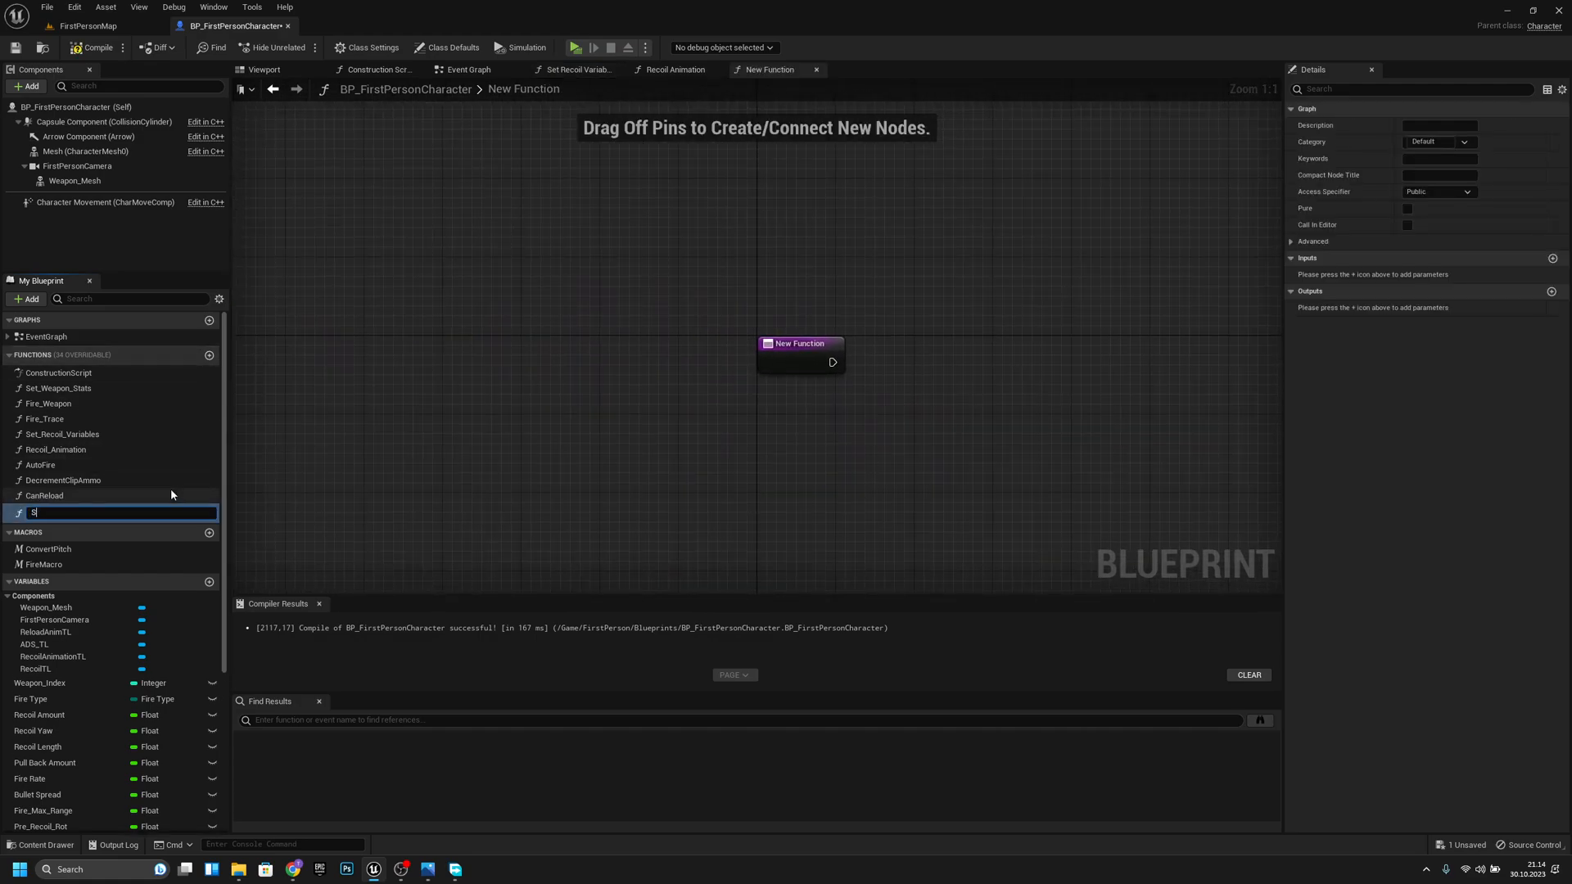
type("etRecoilVariablesAfterADS")
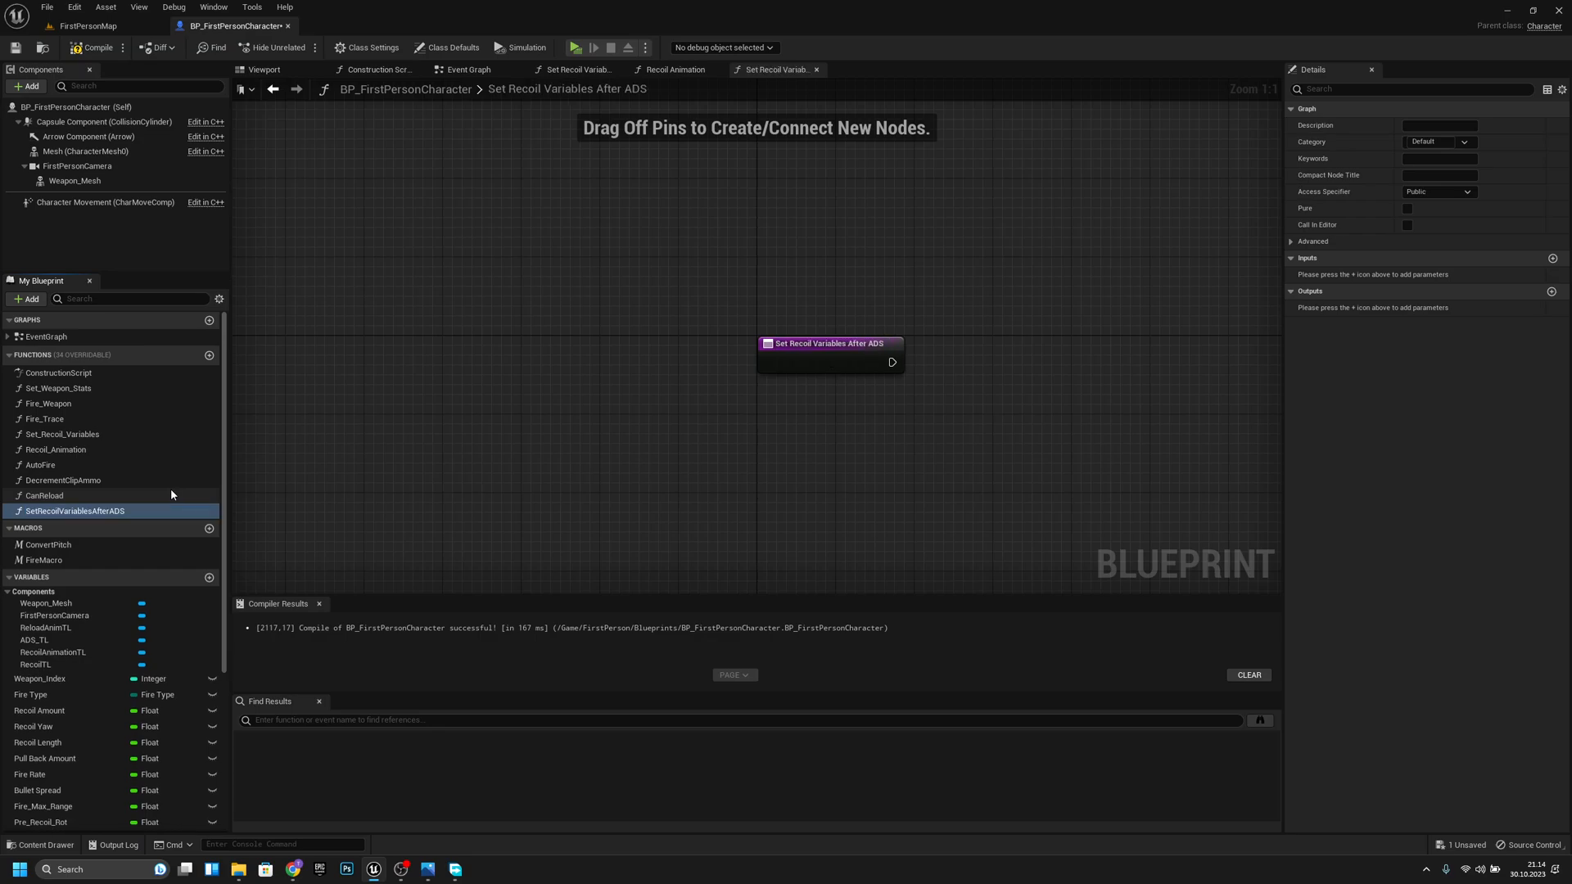
mouse_move(95, 448)
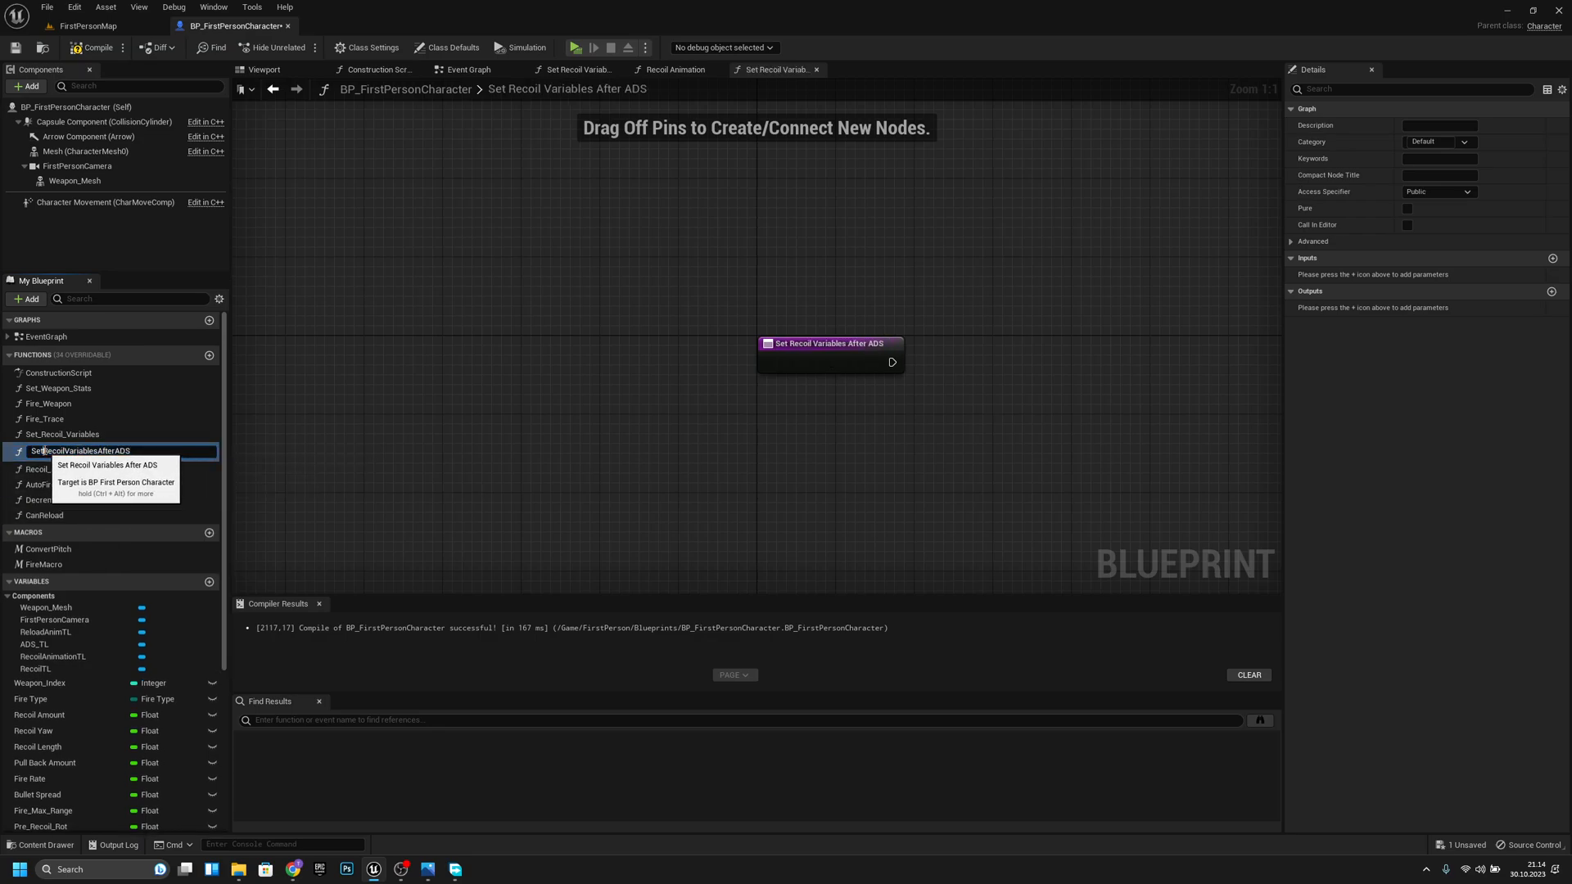
mouse_move(84, 450)
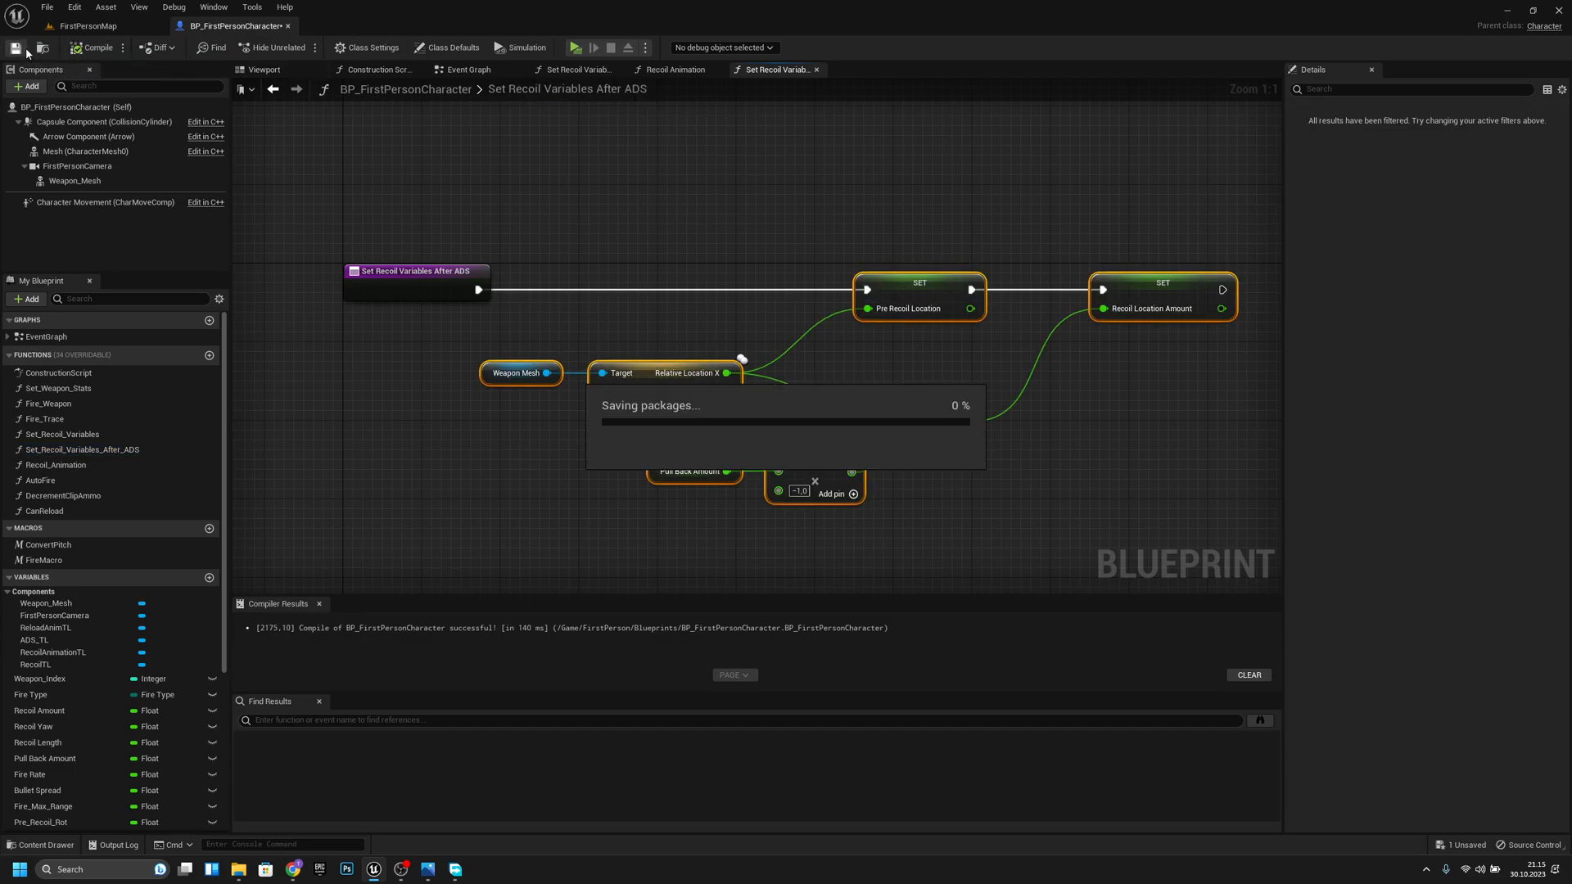
Glance at the Recoil Animation graph and return to the Event Graph's ADS timeline logic
left_click(673, 69)
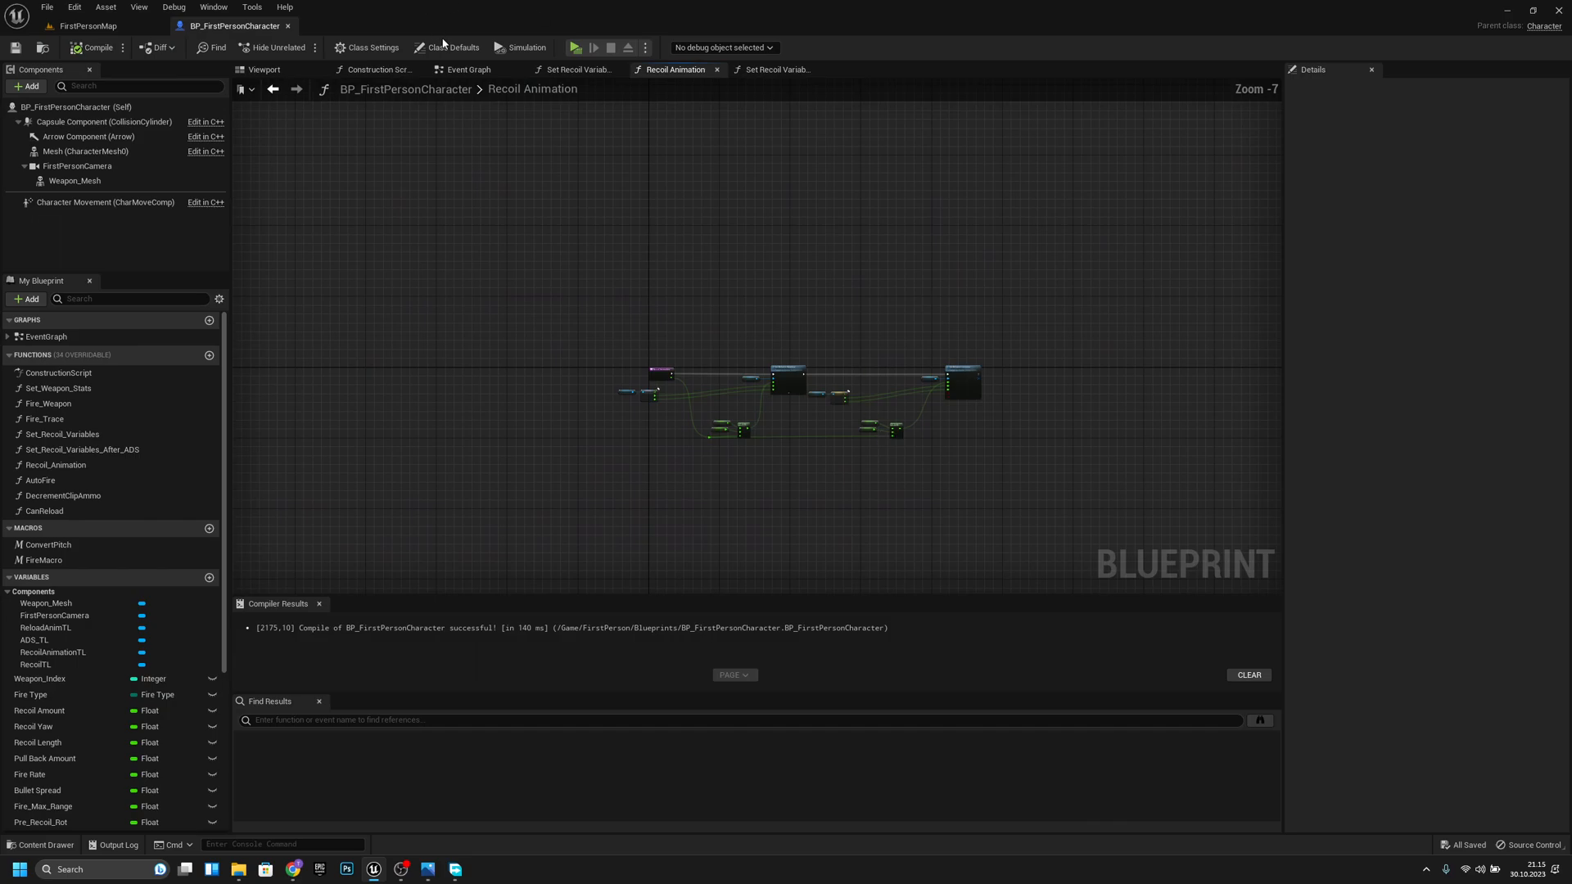
left_click(465, 69)
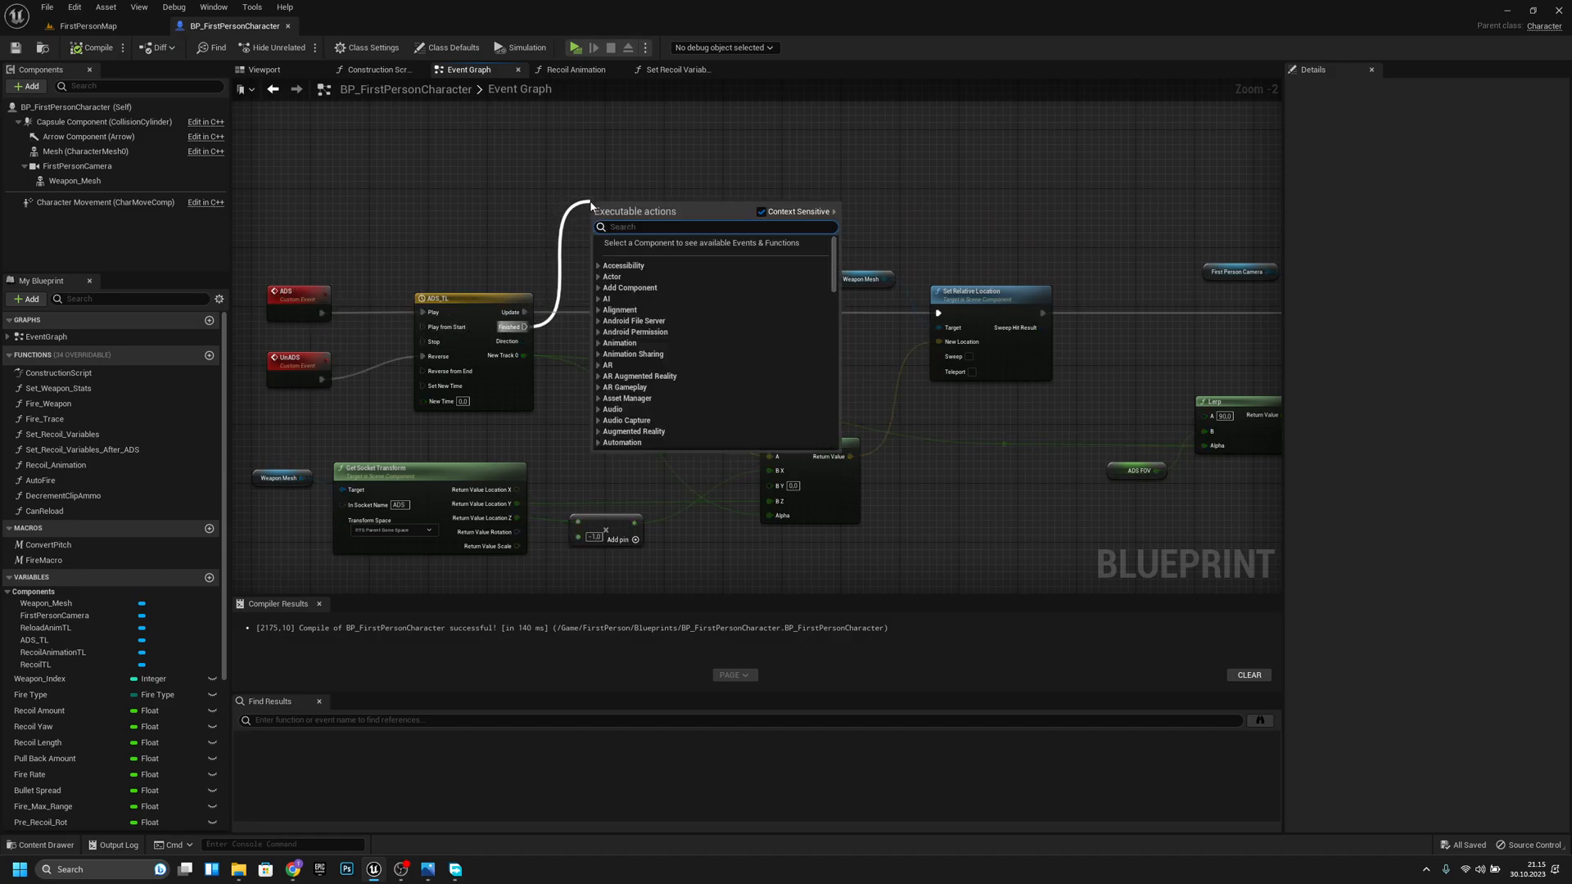
Call Set Recoil Variables After ADS from the ADS timeline's Finished output
type("set recoi")
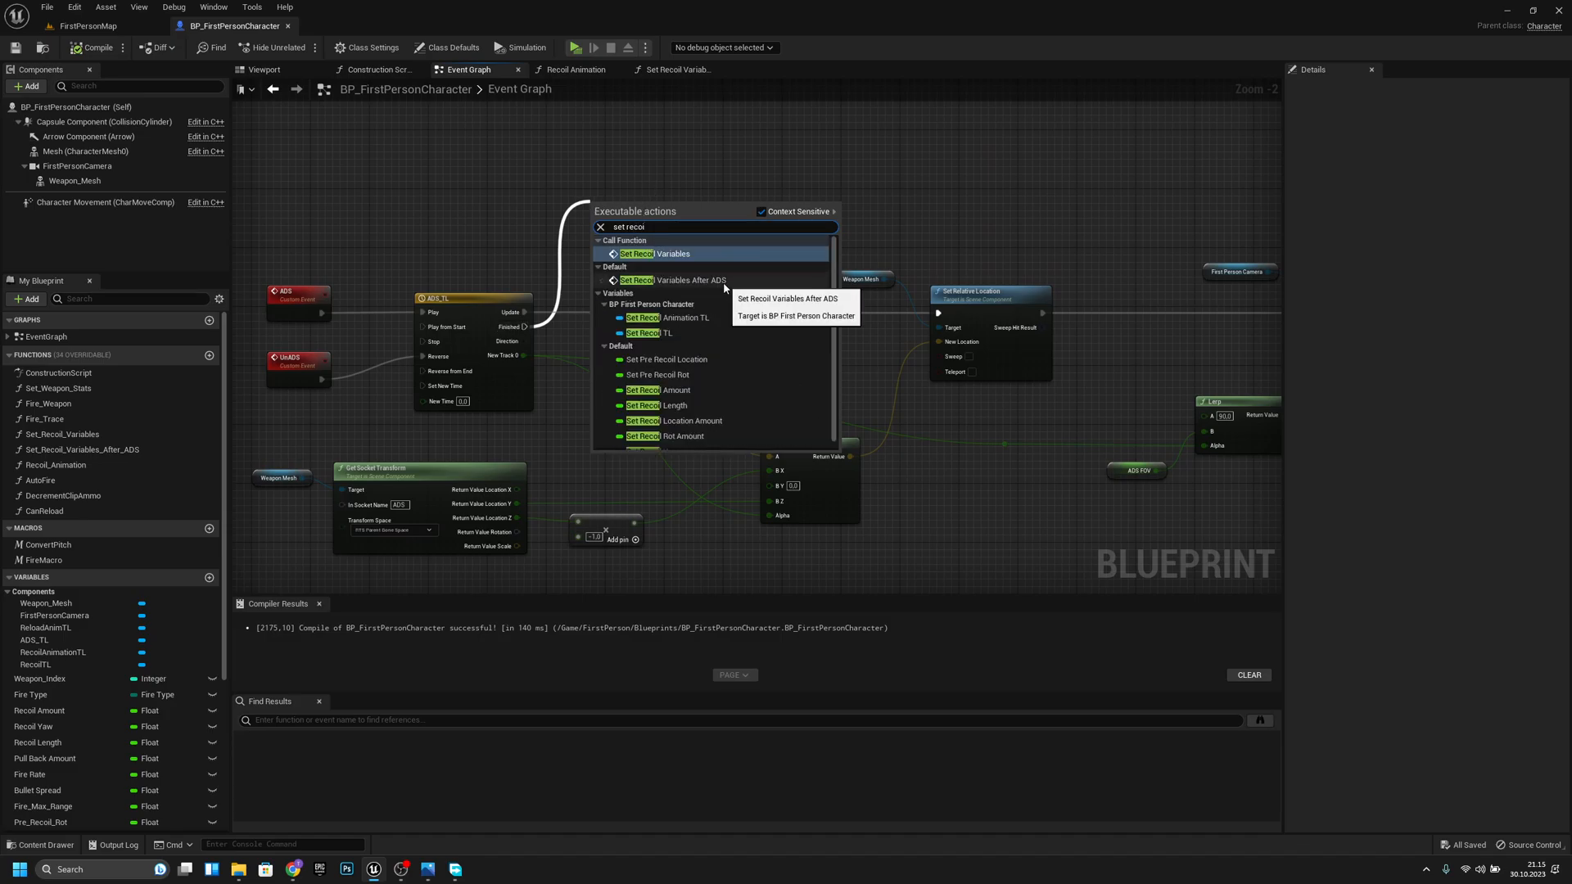
left_click(676, 280)
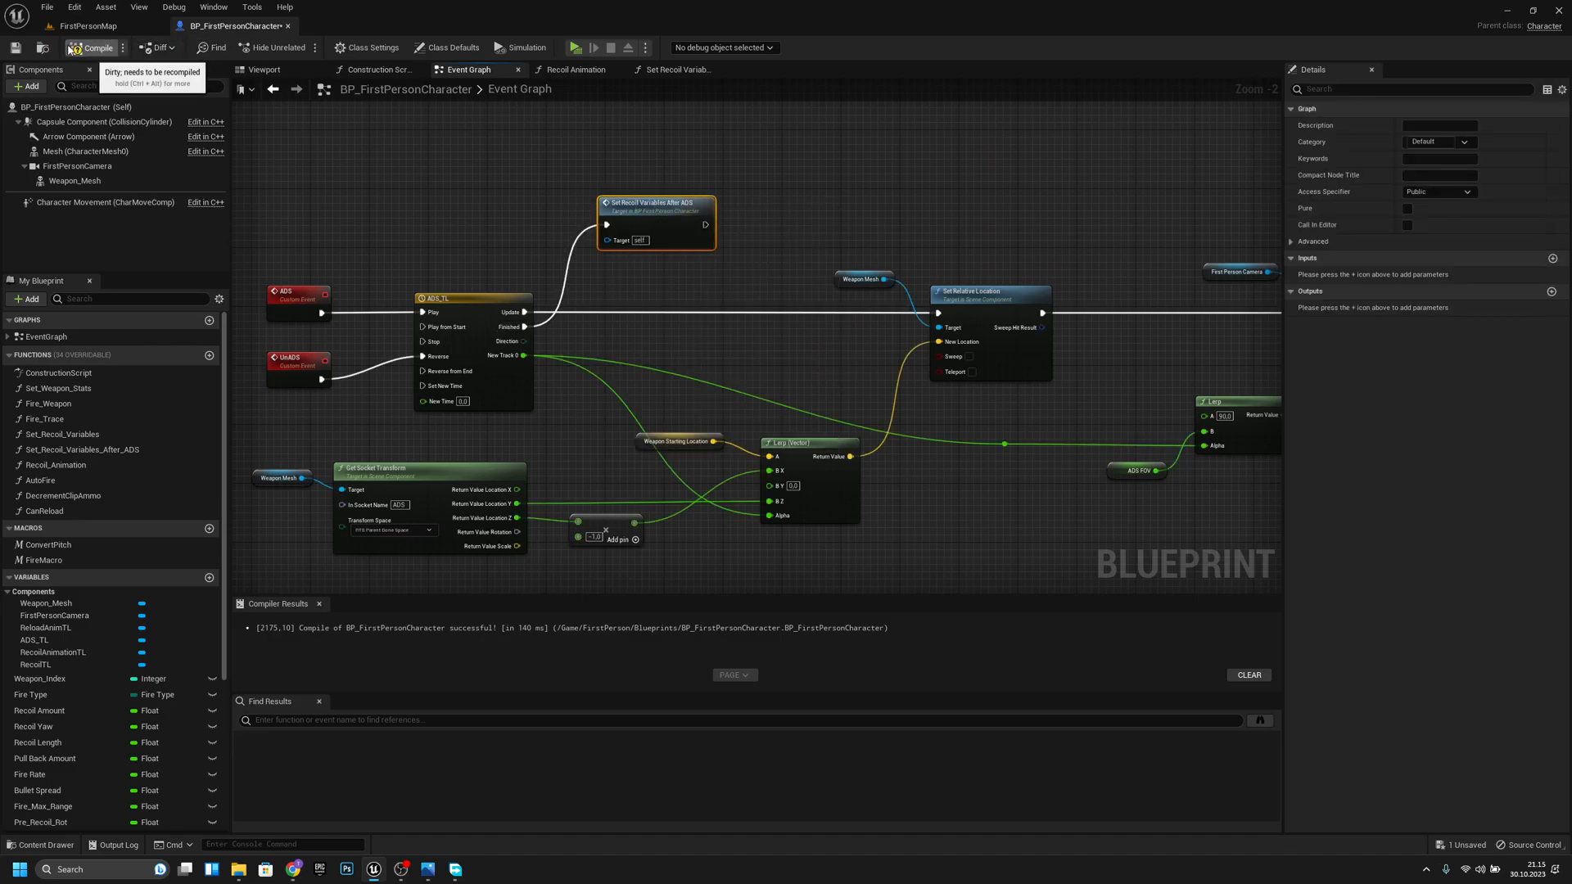
Recompile the character blueprint and start a Play-in-Editor session
left_click(87, 25)
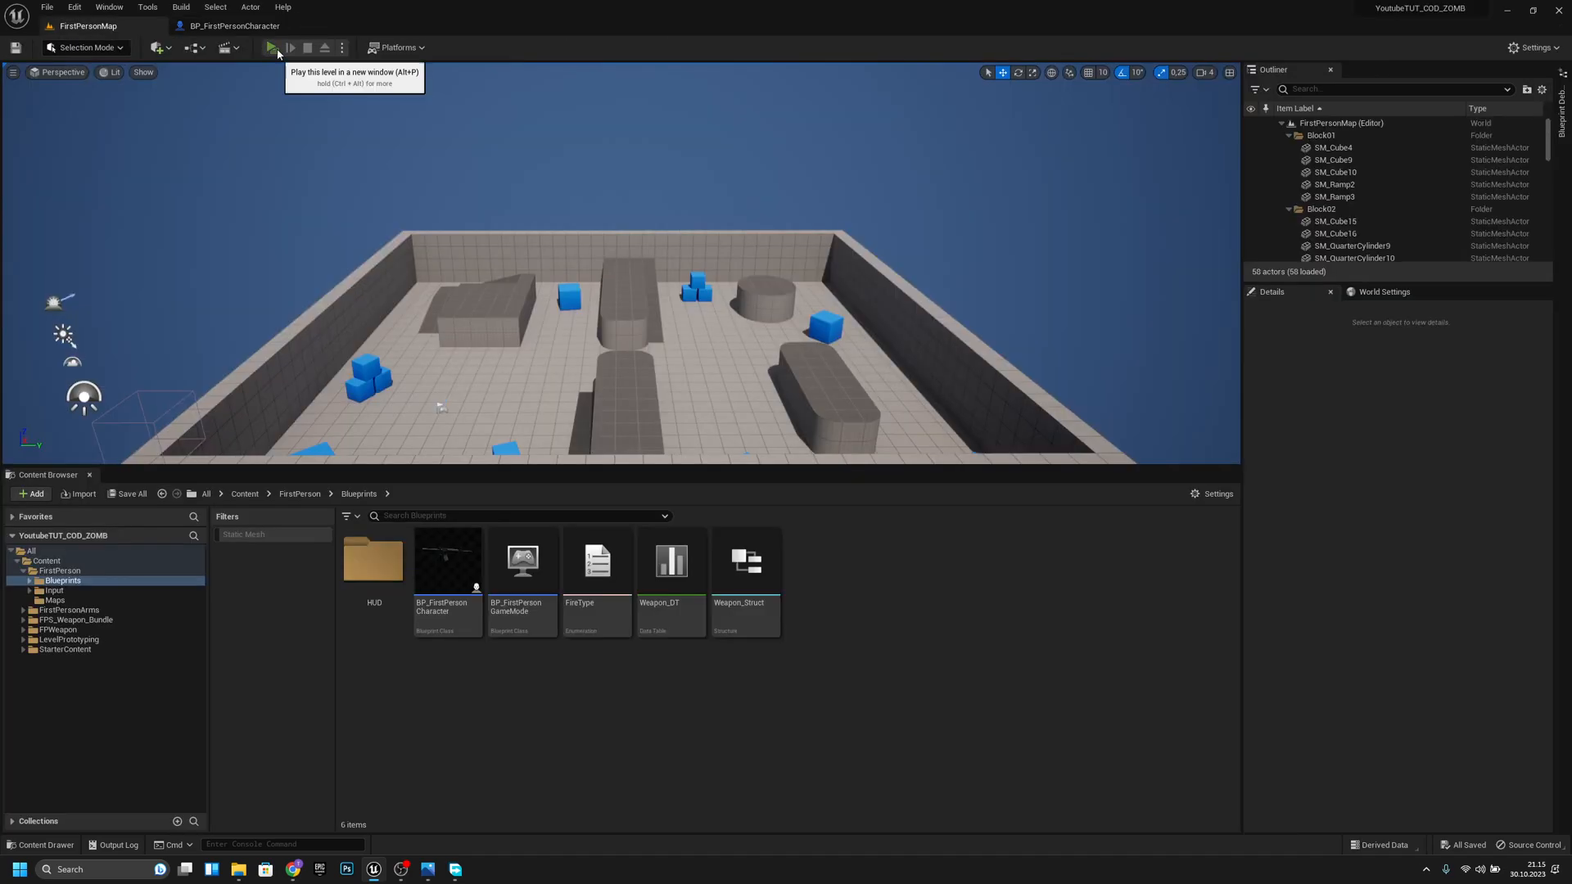
left_click(272, 47)
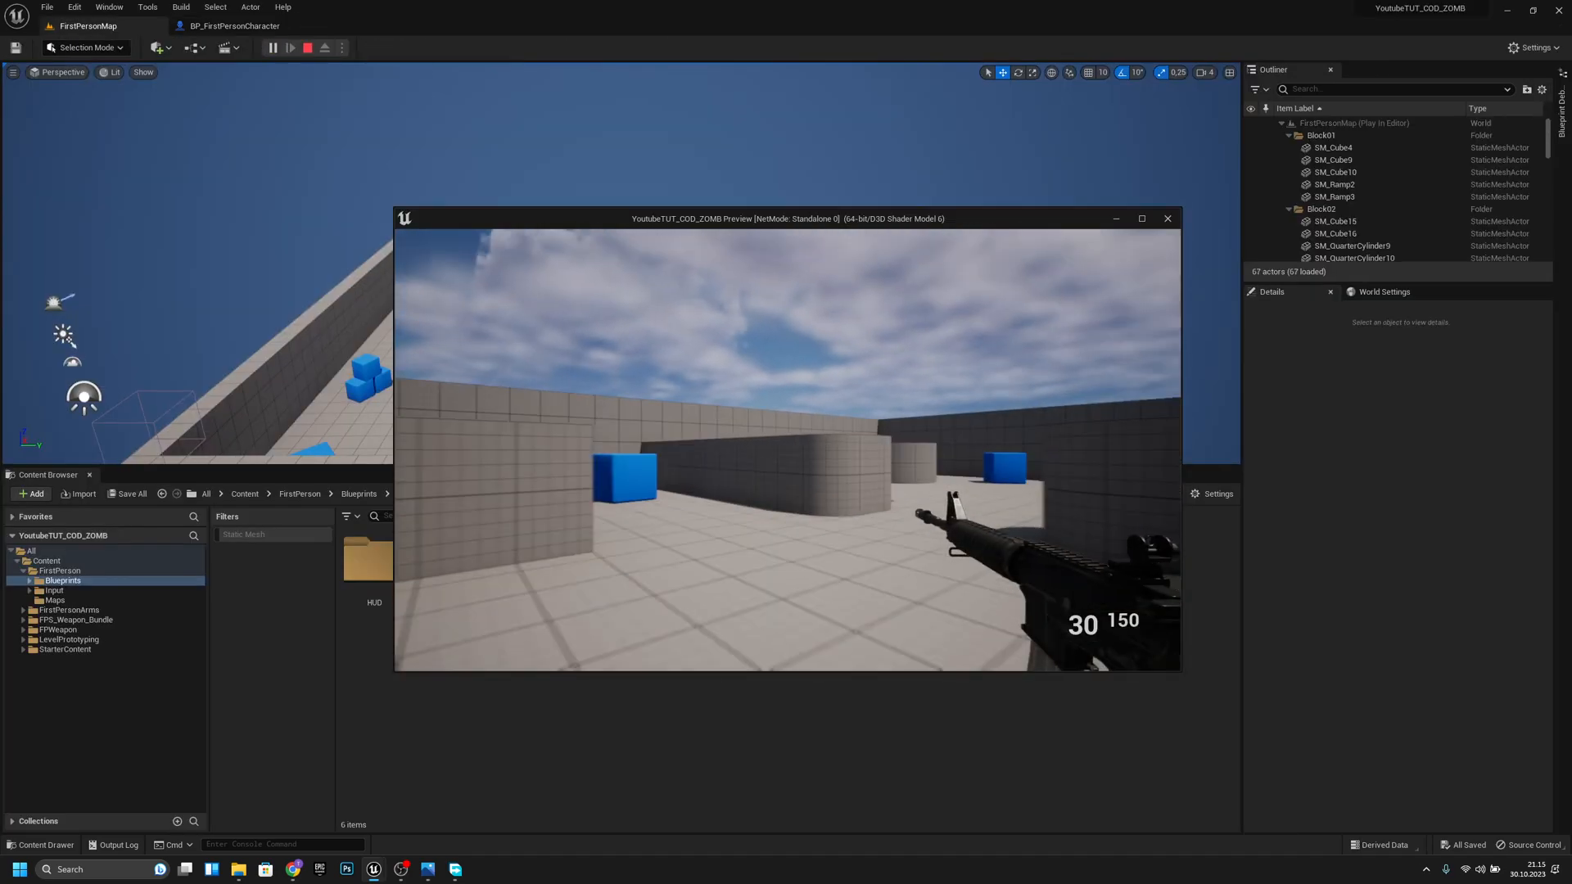